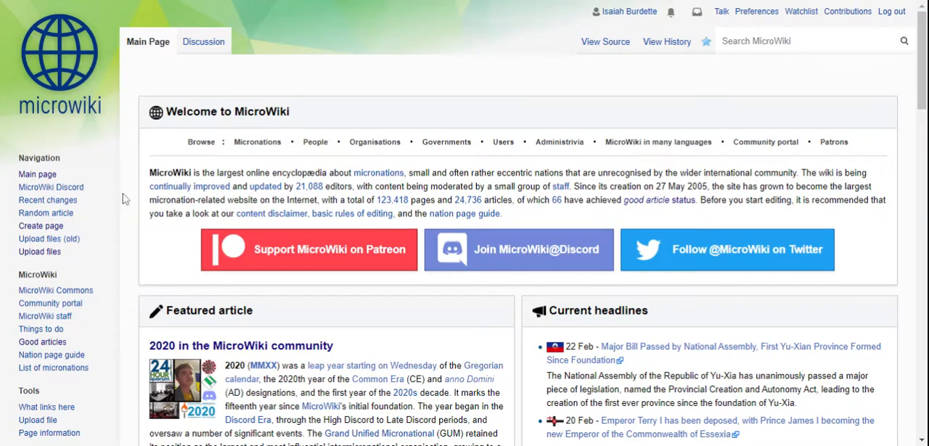
pyautogui.moveTo(117, 220)
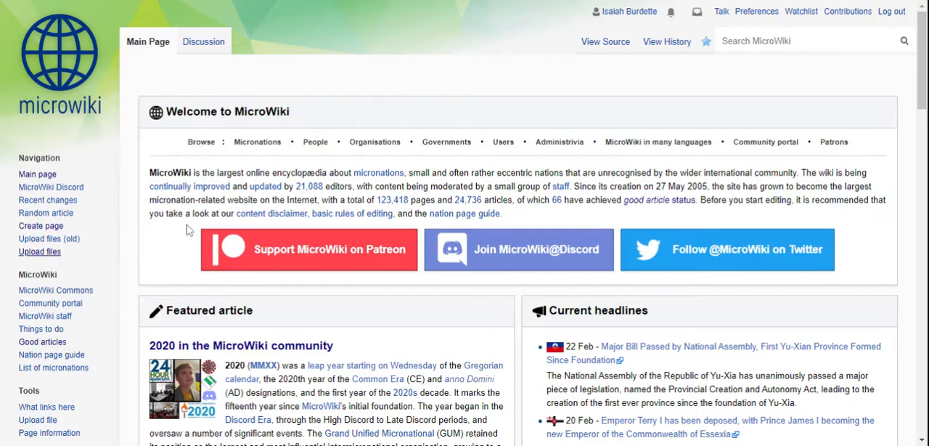
# Upload the red, blue and white flag image and declare it as your own work
pyautogui.click(39, 252)
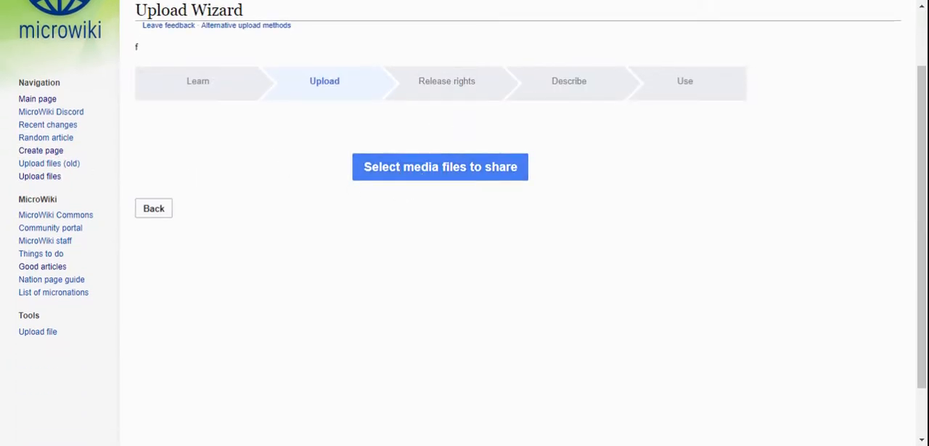
pyautogui.click(440, 166)
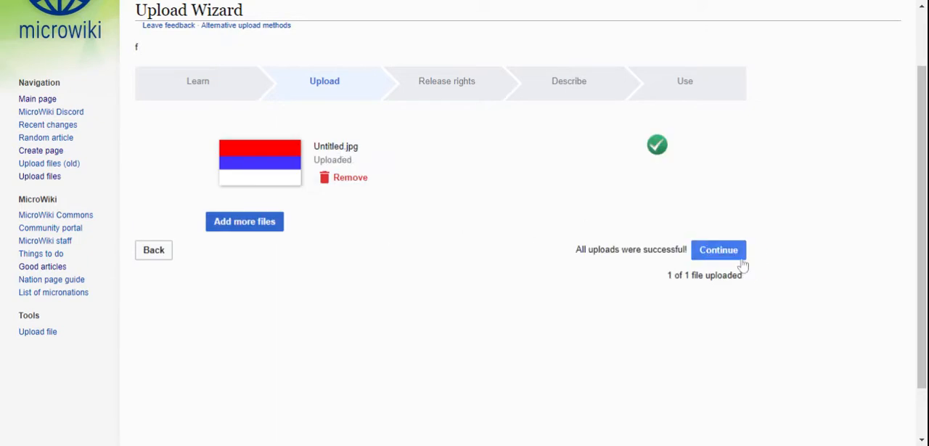
pyautogui.click(717, 250)
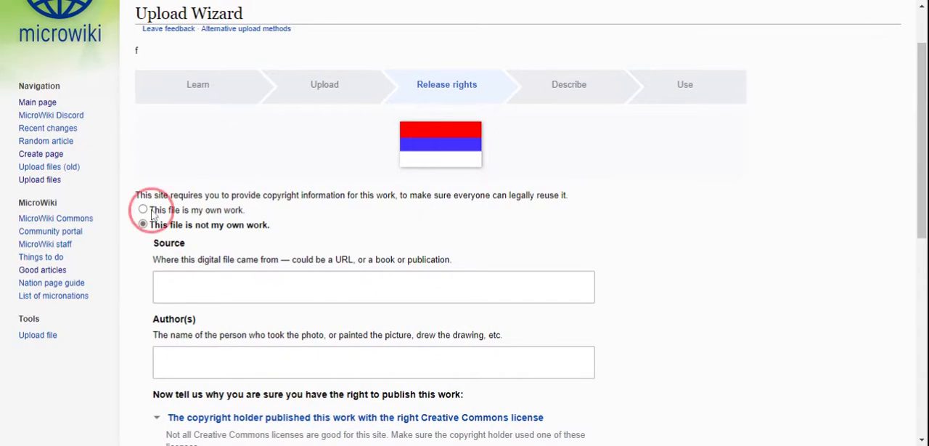
pyautogui.click(143, 209)
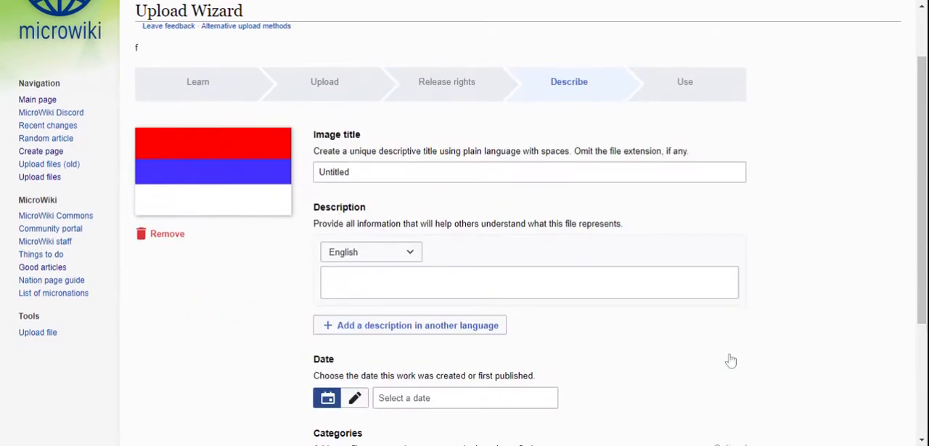
# Title the image Coolflagggs and describe it as 'This is a flag I made'
pyautogui.click(528, 171)
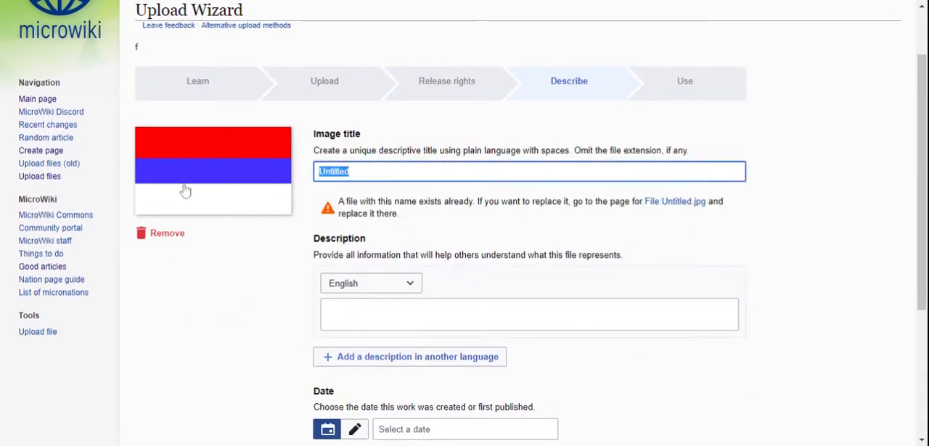
pyautogui.write('Coolflaggs')
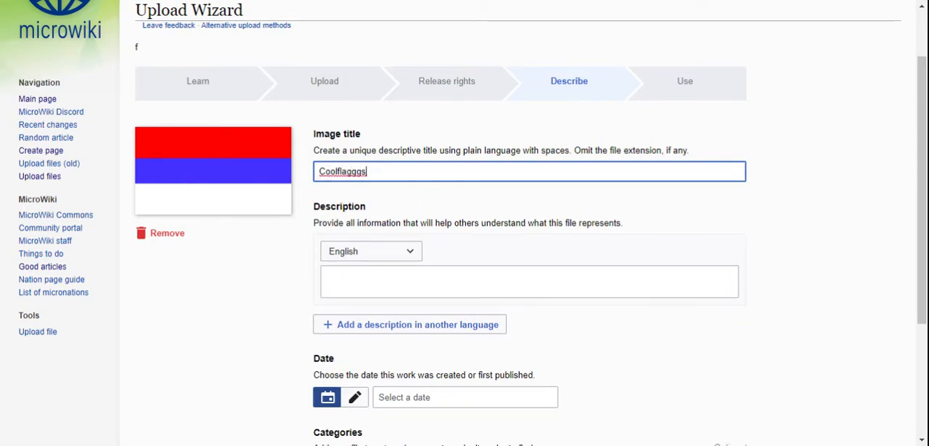
pyautogui.write('This')
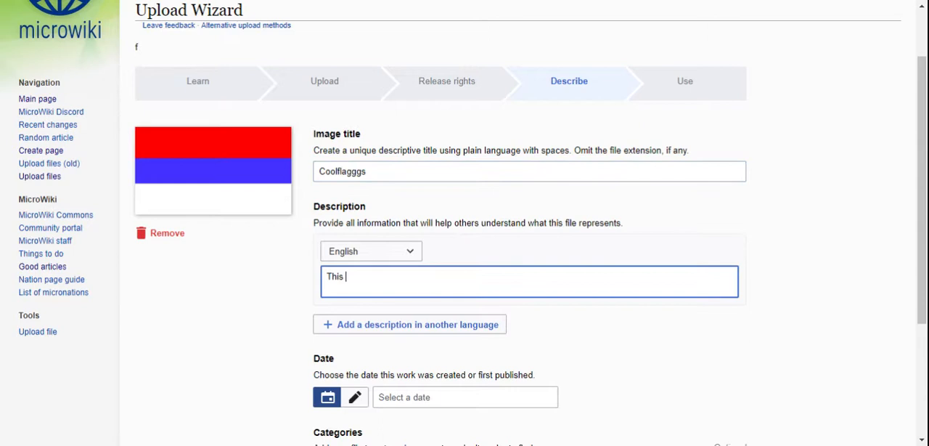
pyautogui.write('is a diag')
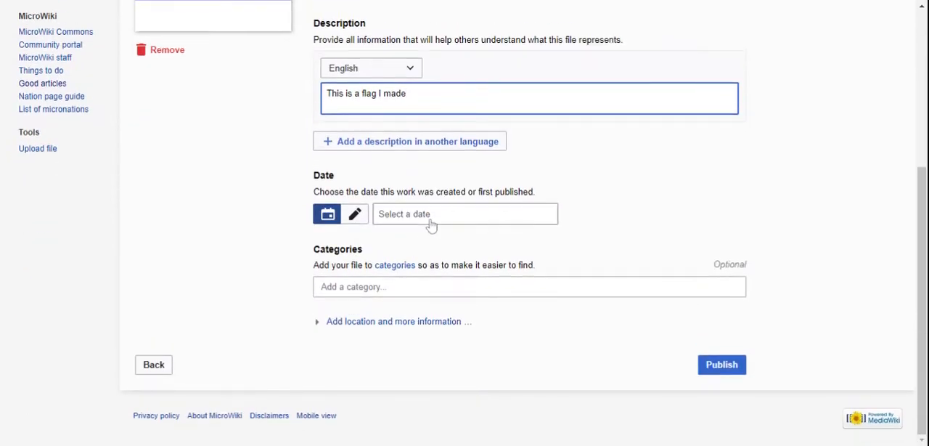
# Set the creation date to 1 March 2021 and publish despite the categories warning
pyautogui.click(465, 214)
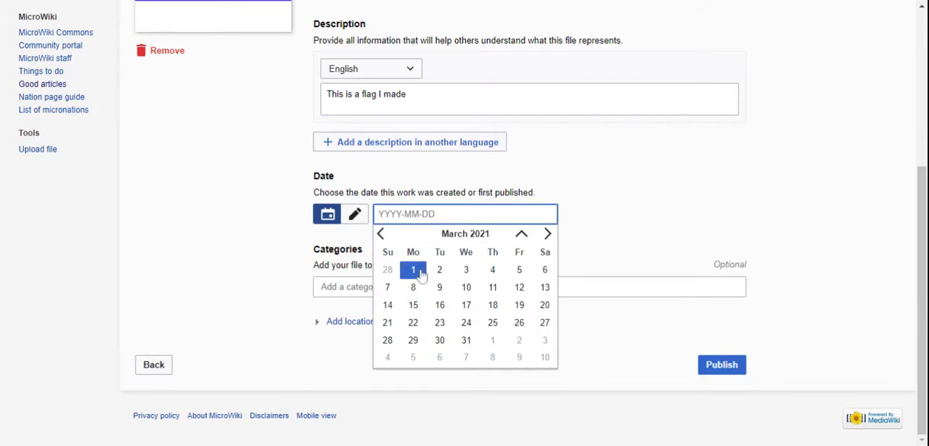
pyautogui.click(412, 269)
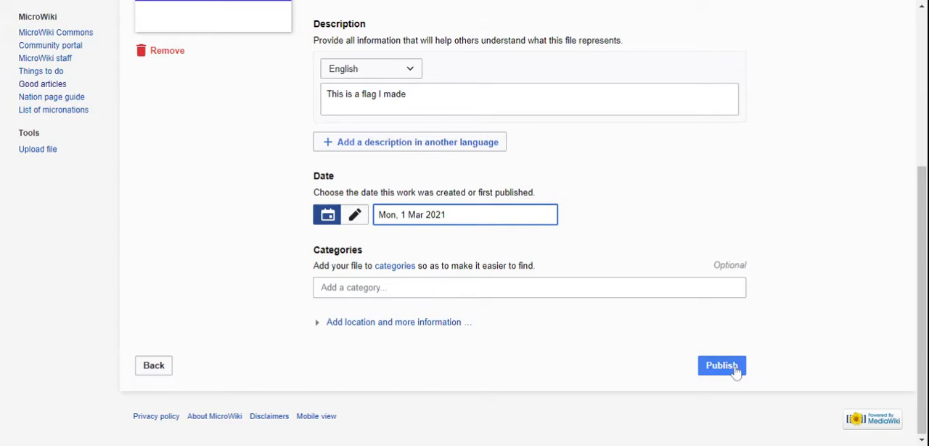
pyautogui.click(721, 365)
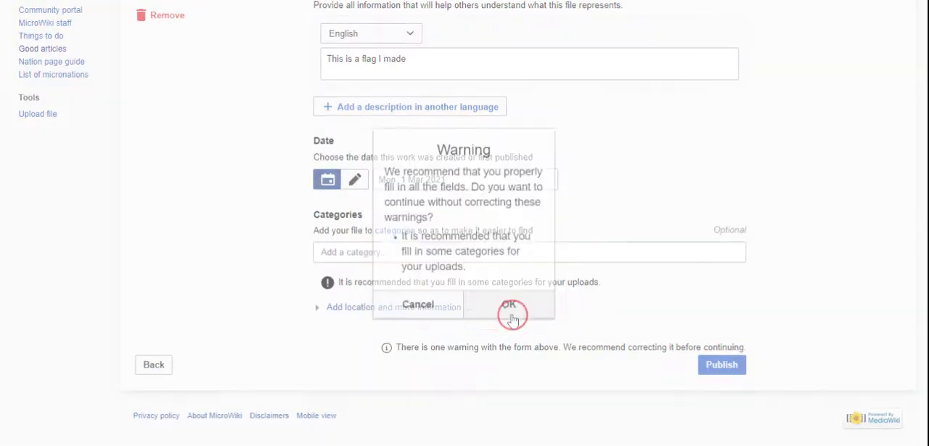
pyautogui.click(511, 305)
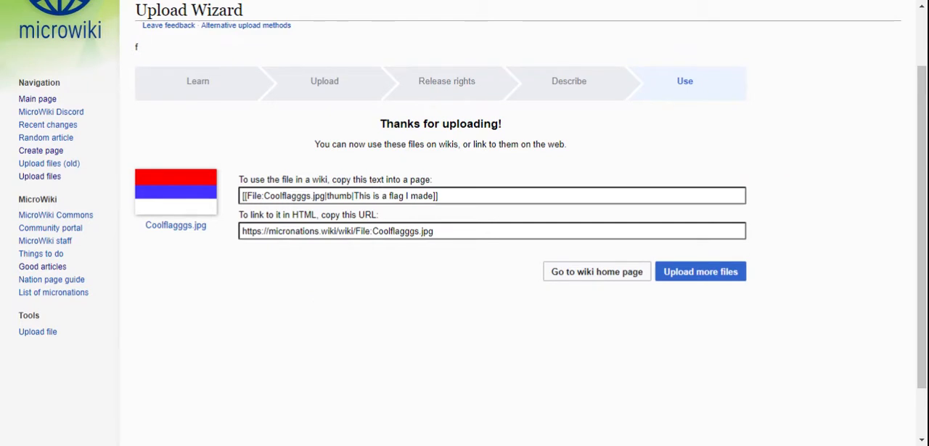
# Select the [[File:Coolflagggs.jpg]] embed code on the thank-you page for copying
pyautogui.click(407, 195)
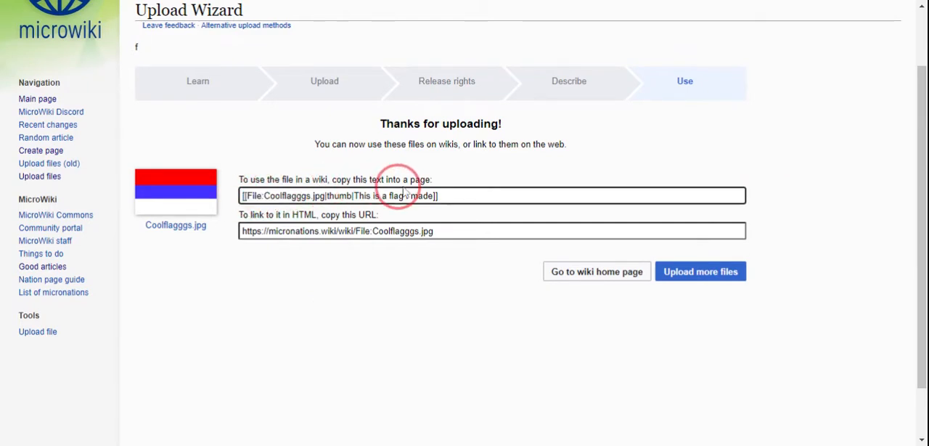
pyautogui.tripleClick(377, 195)
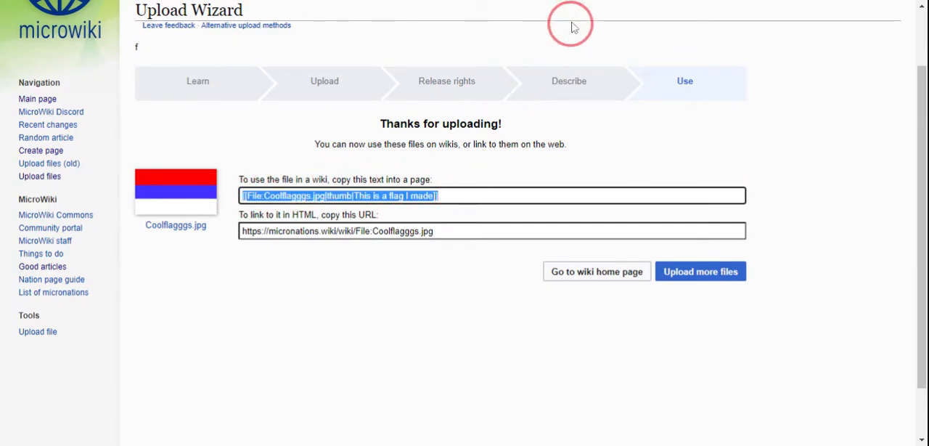
pyautogui.moveTo(646, 74)
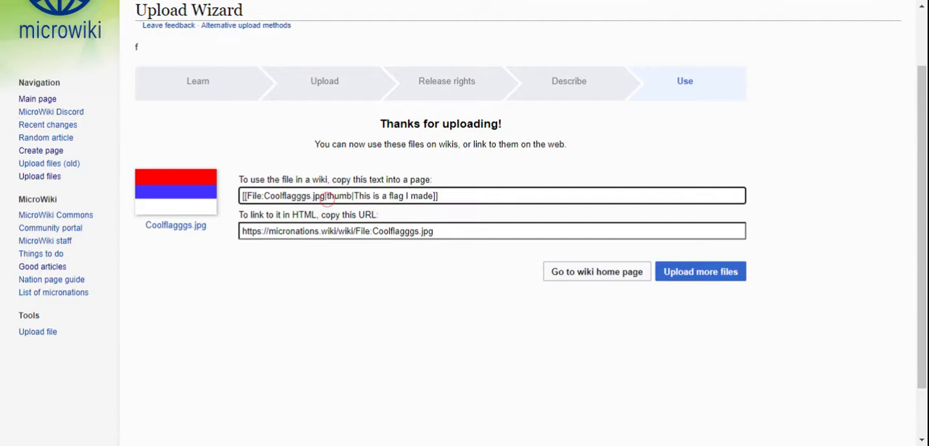
pyautogui.doubleClick(290, 196)
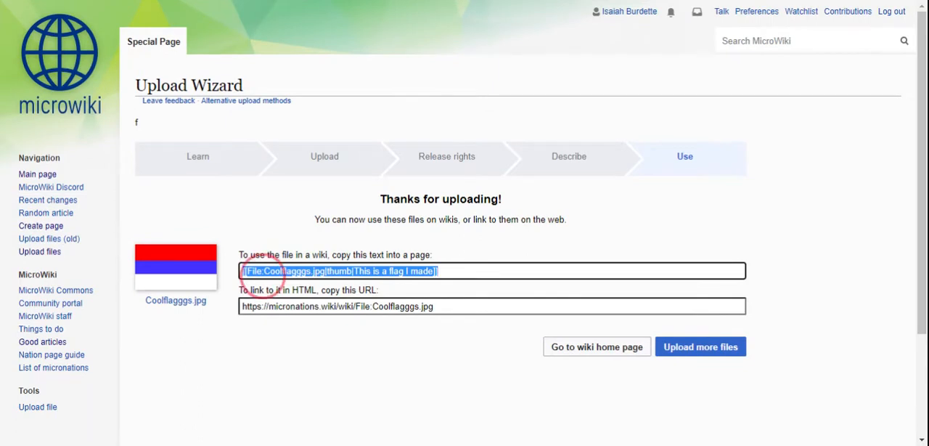
pyautogui.doubleClick(294, 271)
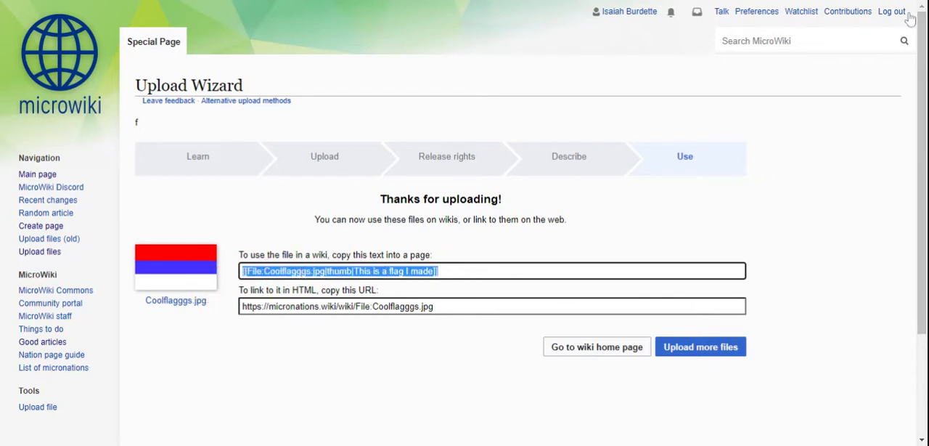
# Search for 'User:saiah' and go to the user's Sandbox 2 page
pyautogui.write('U')
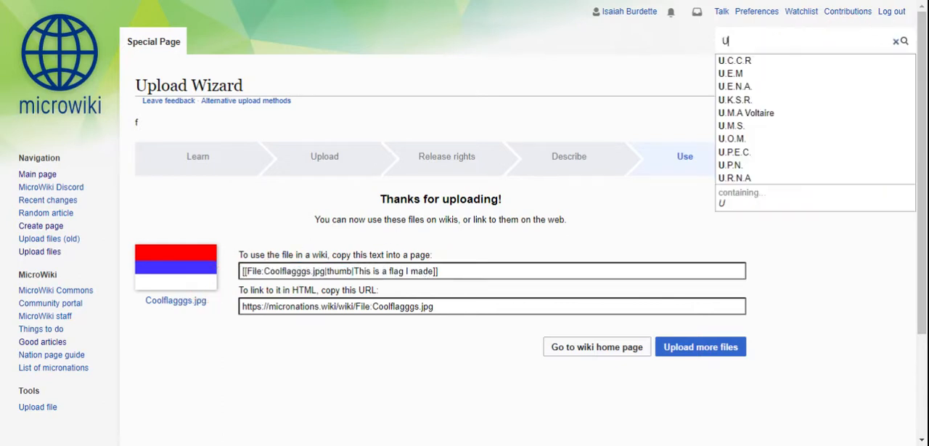
pyautogui.write('User:')
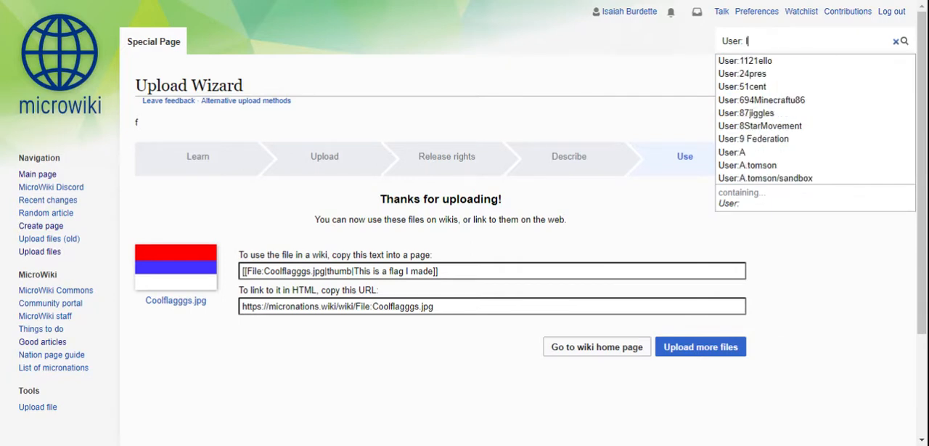
pyautogui.write('saiah')
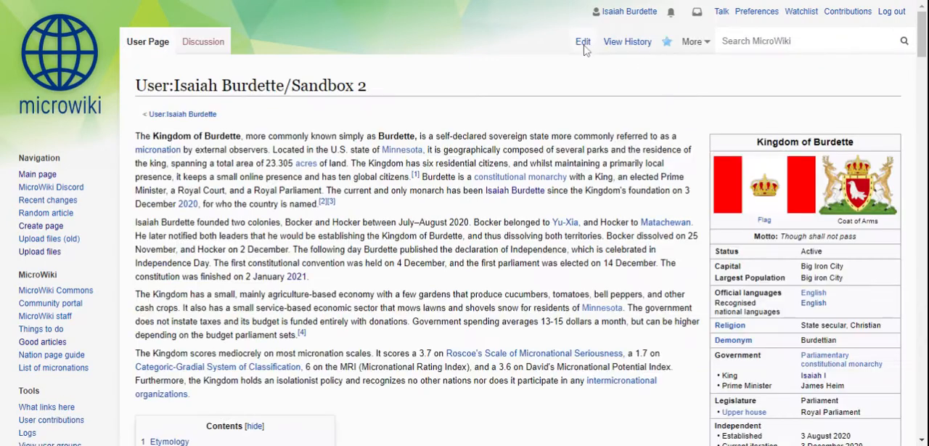
pyautogui.moveTo(490, 95)
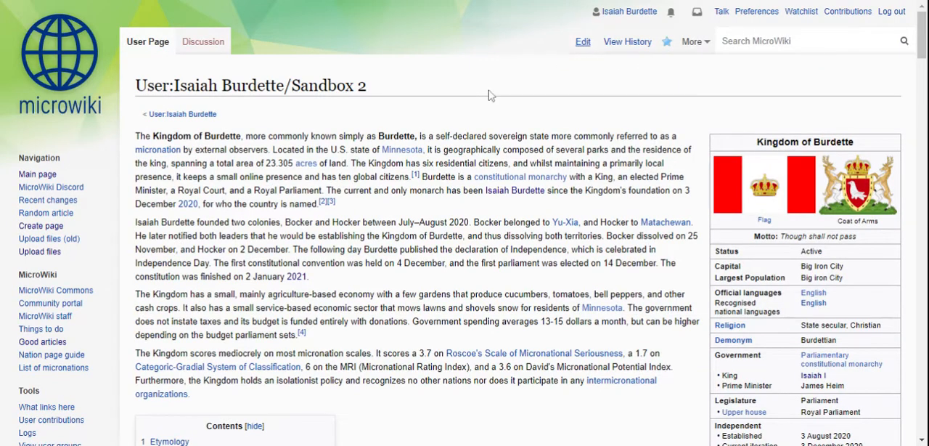
# Edit Sandbox 2 and delete its old party table and government wikitext
pyautogui.click(582, 42)
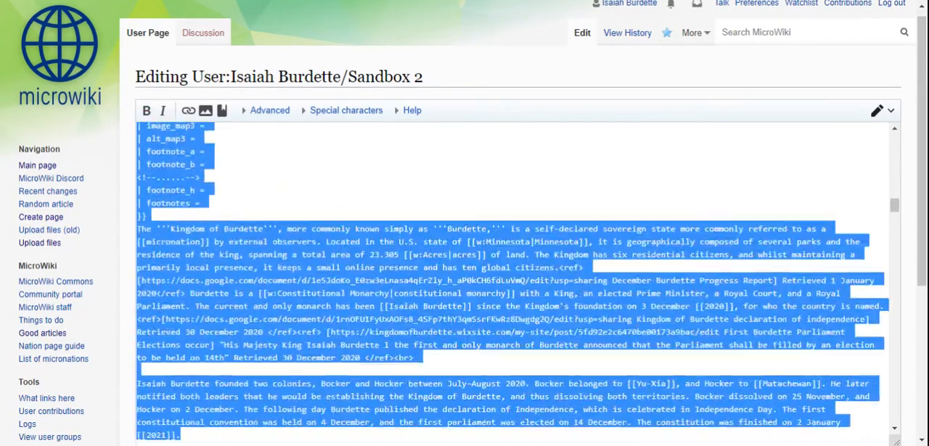
pyautogui.scroll(-3)
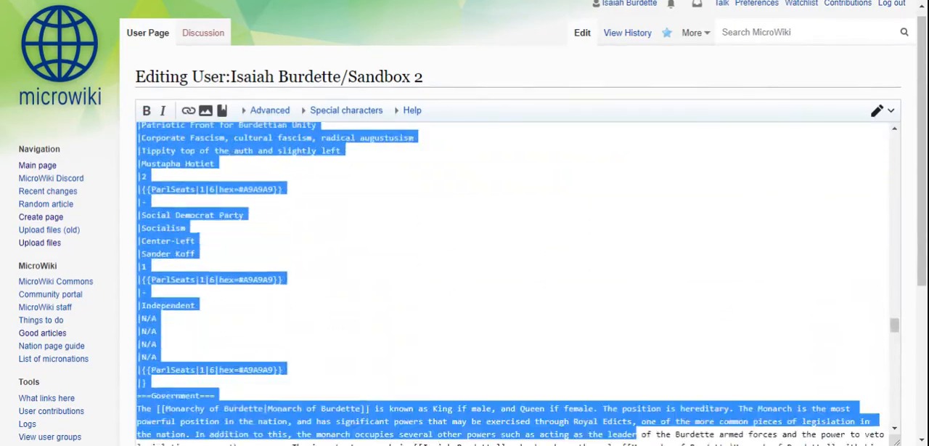
pyautogui.scroll(-3)
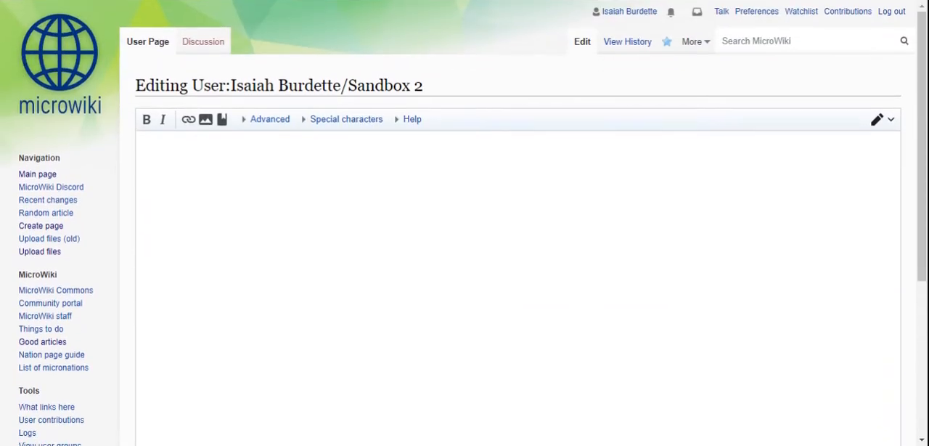
# Enter the Coolflagggs.jpg thumb embed and begin a second File:Coolflagggs link
pyautogui.write('[[File:Coolflagggs.jpg|thumb|This is a flag I made]]')
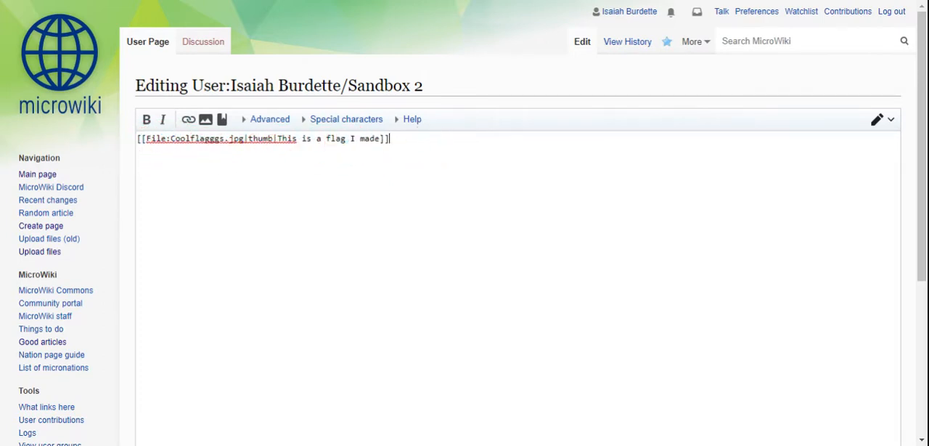
pyautogui.write('{')
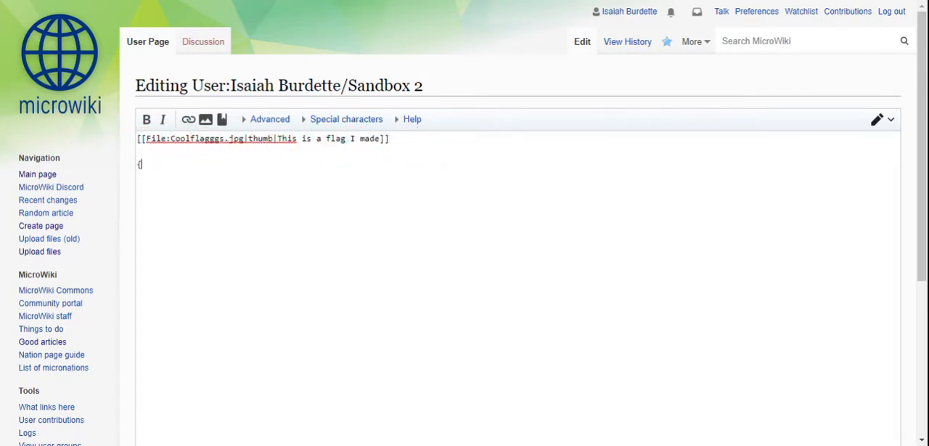
pyautogui.write('[[')
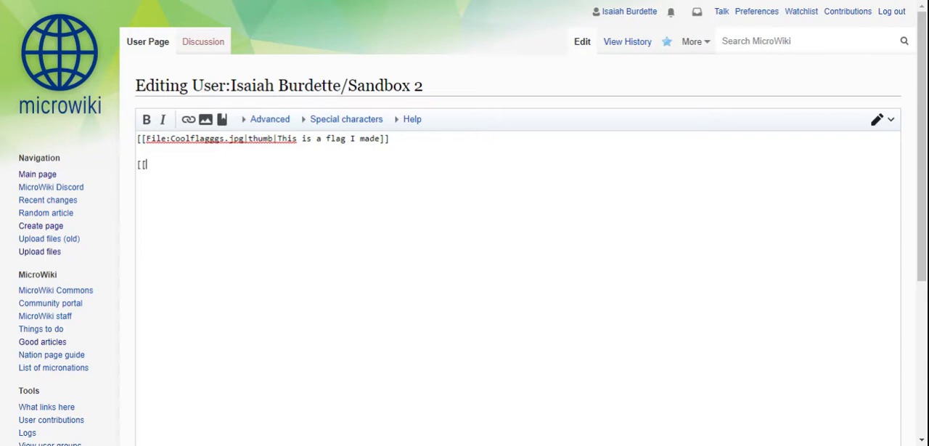
pyautogui.write('Fi')
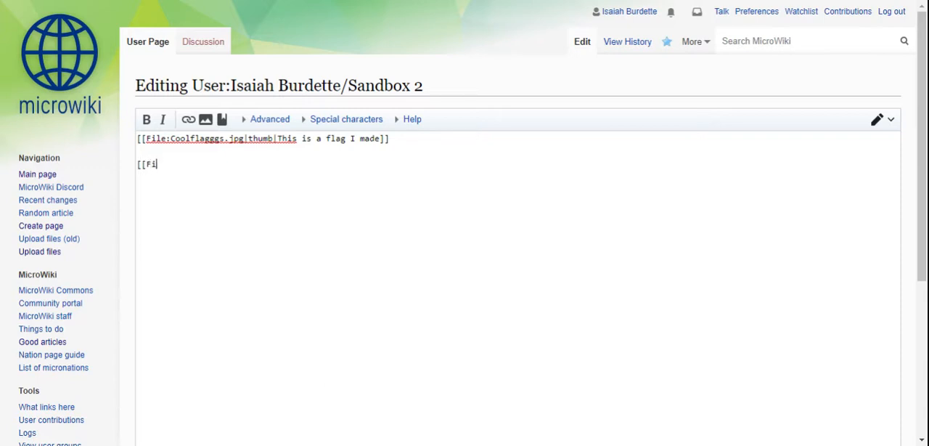
pyautogui.write('le:')
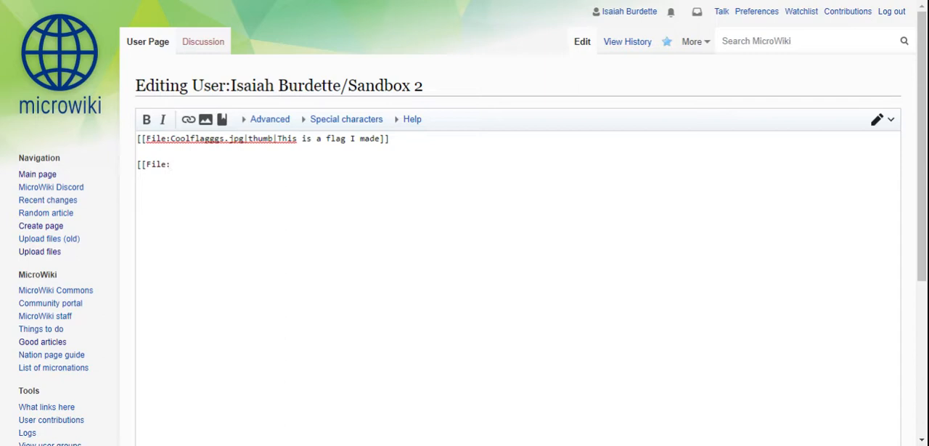
pyautogui.write('Coolf')
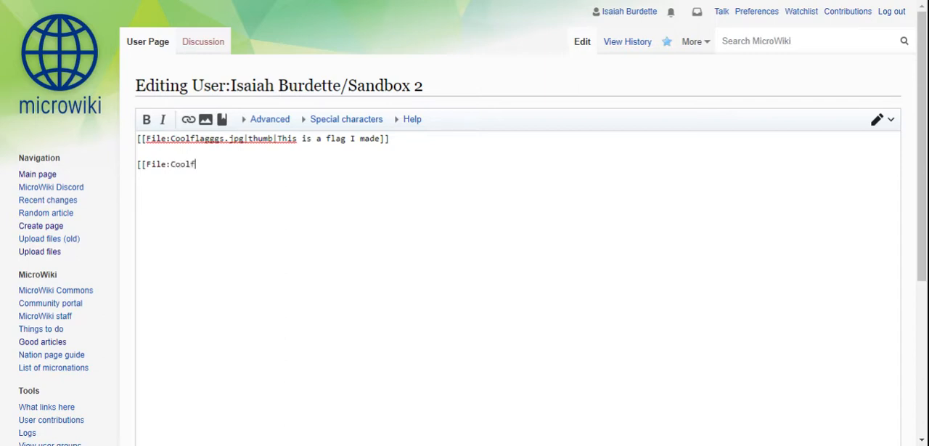
pyautogui.write('laggg')
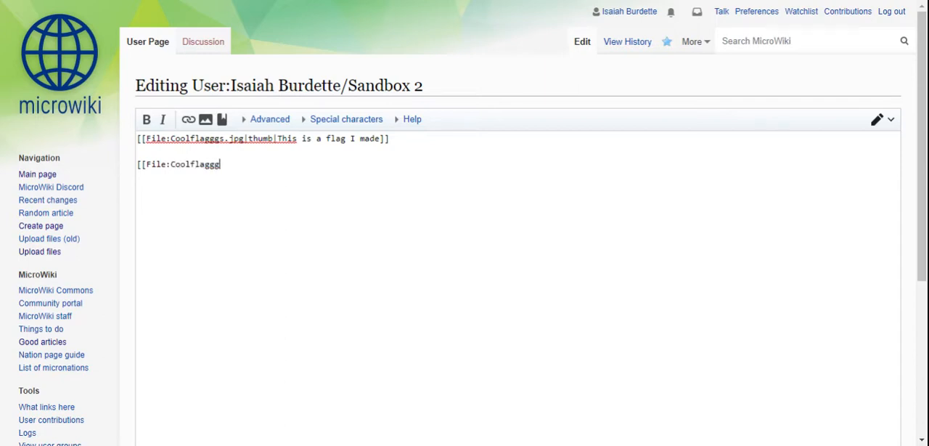
pyautogui.write('s.')
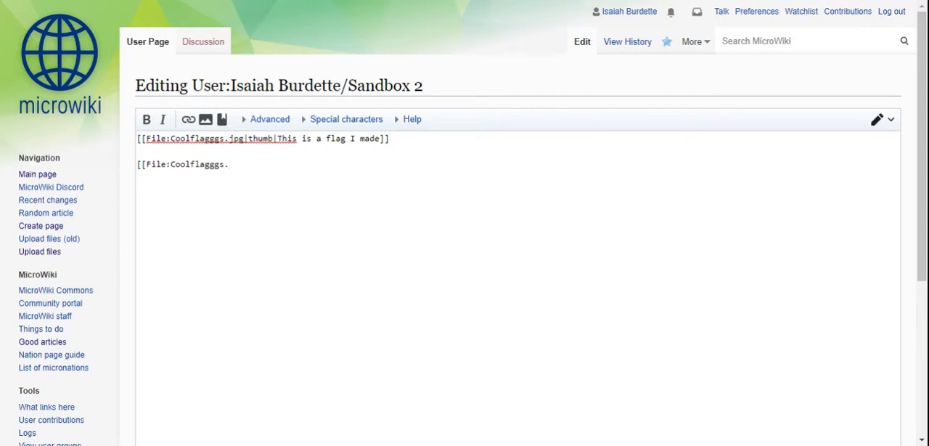
pyautogui.write('jpf|')
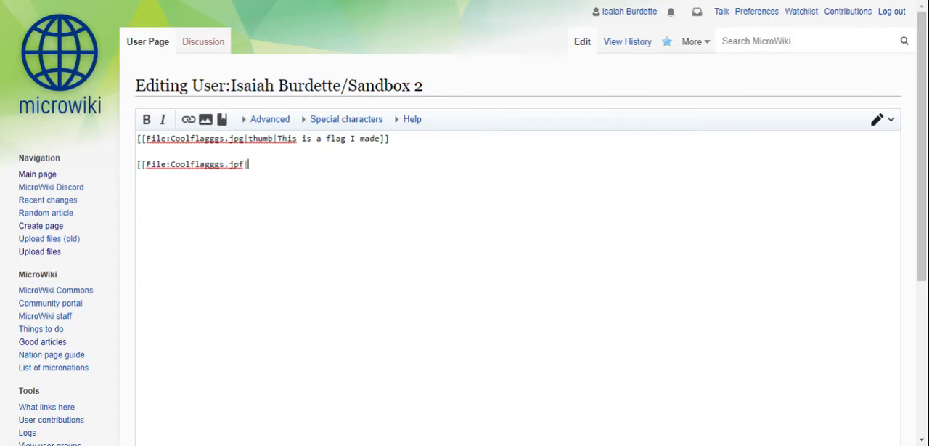
# Size the link at 25px, save the sandbox, and reopen it for editing
pyautogui.write('25px')
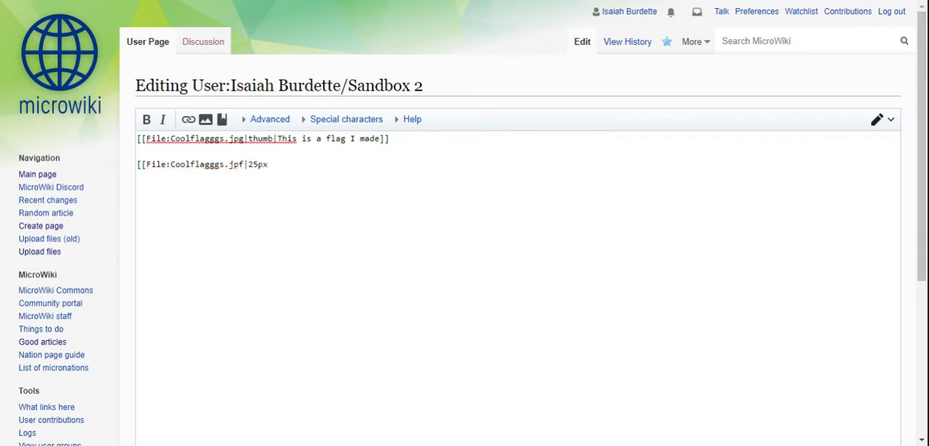
pyautogui.press('Backspace')
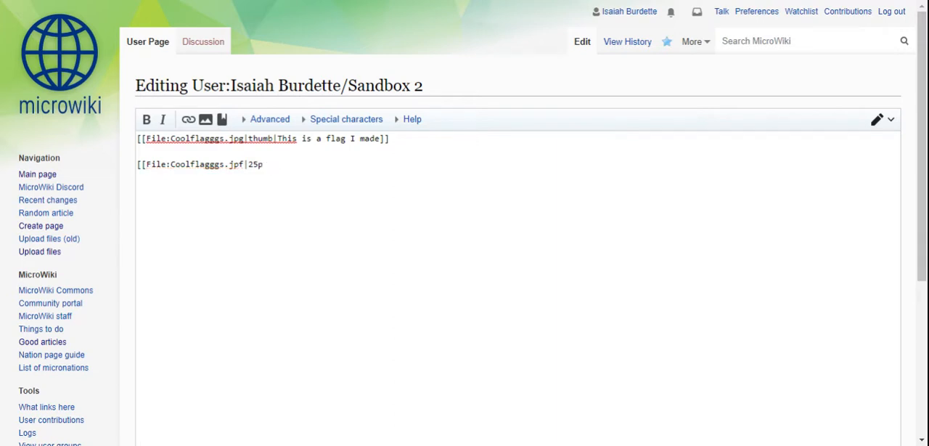
pyautogui.write('x')
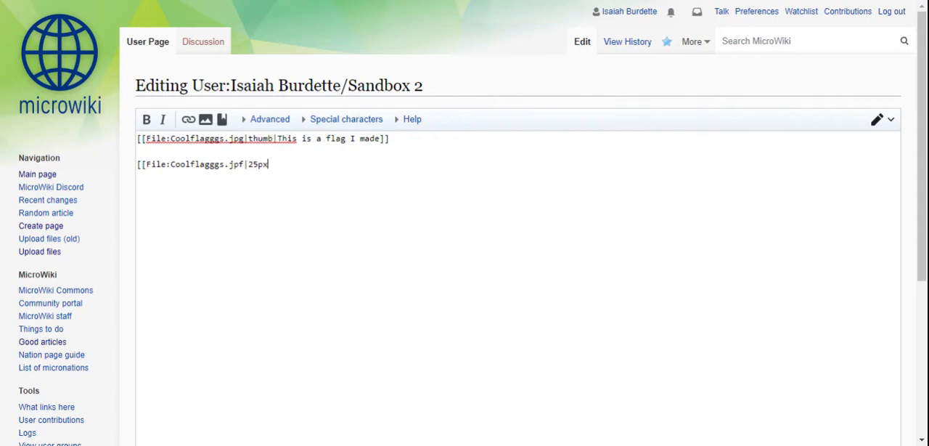
pyautogui.write(']]')
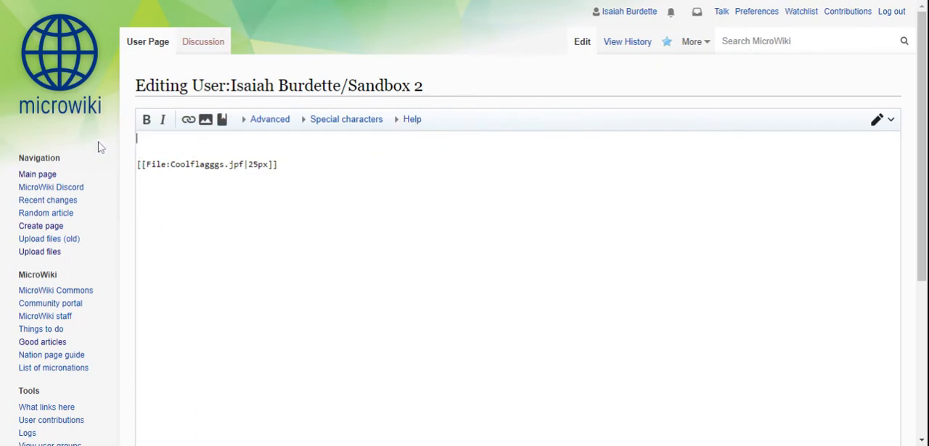
pyautogui.scroll(-3)
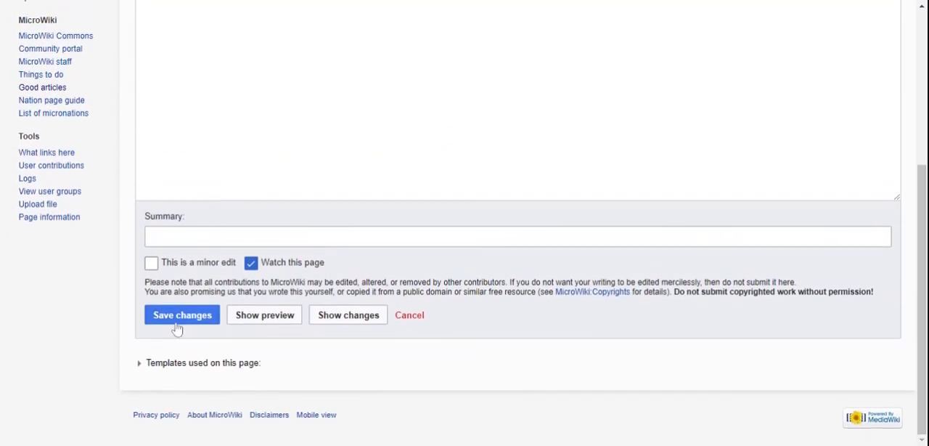
pyautogui.click(181, 314)
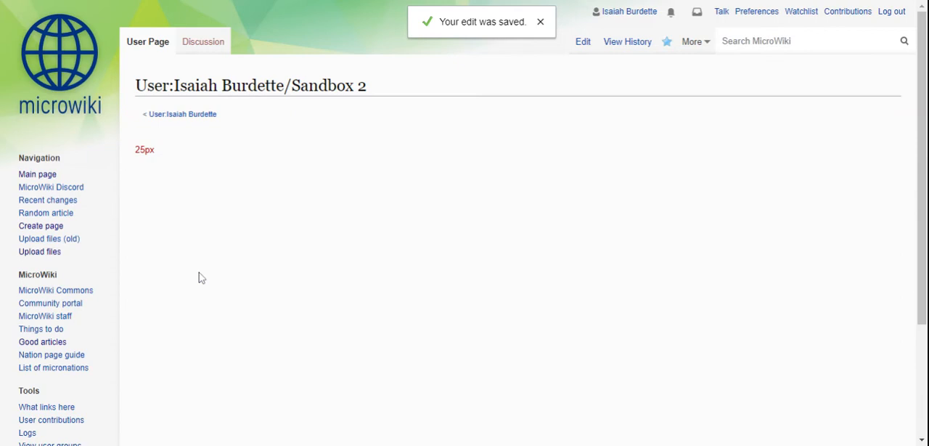
pyautogui.click(582, 41)
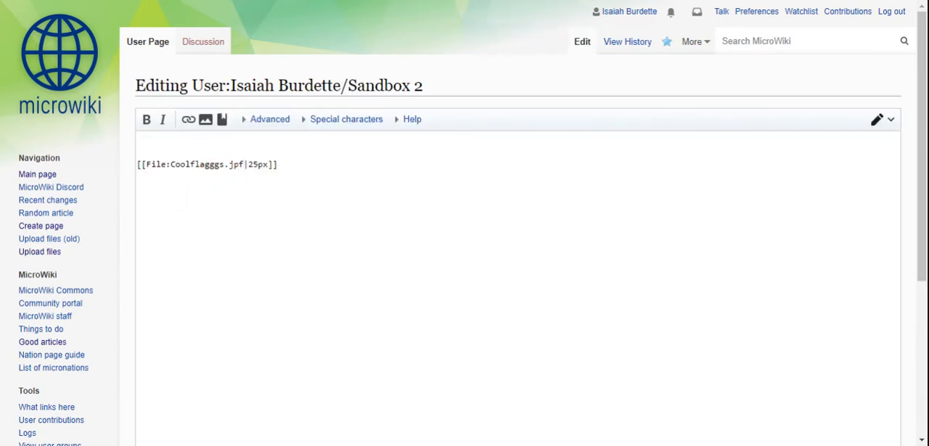
pyautogui.moveTo(194, 5)
pyautogui.write('g')
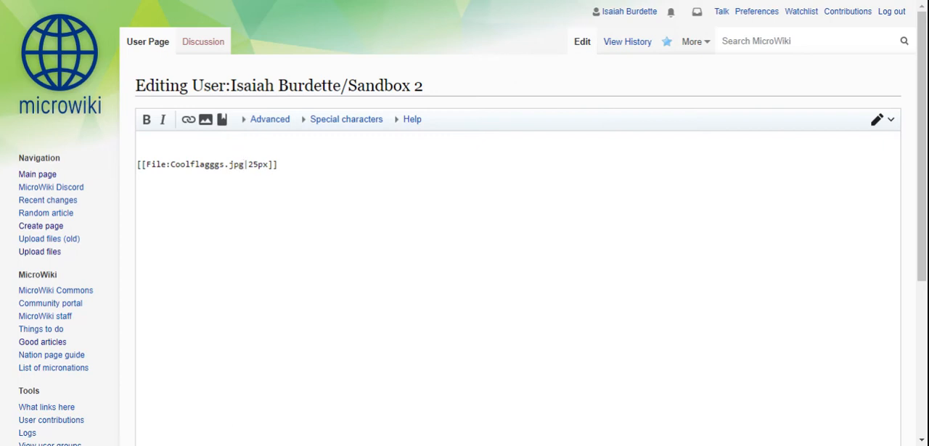
# Save the sandbox with the embed extension corrected from .jpf to .jpg
pyautogui.scroll(-3)
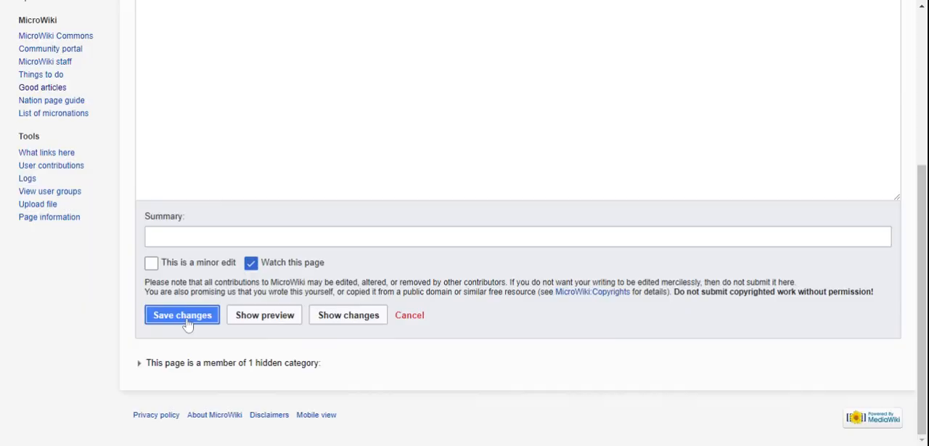
pyautogui.click(182, 314)
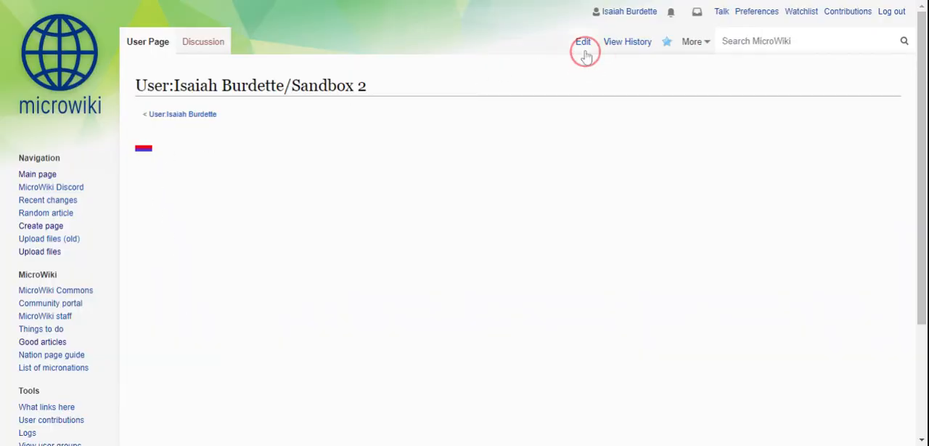
# Save the sandbox with a larger flag and view Coolflagggs in the media viewer
pyautogui.click(582, 41)
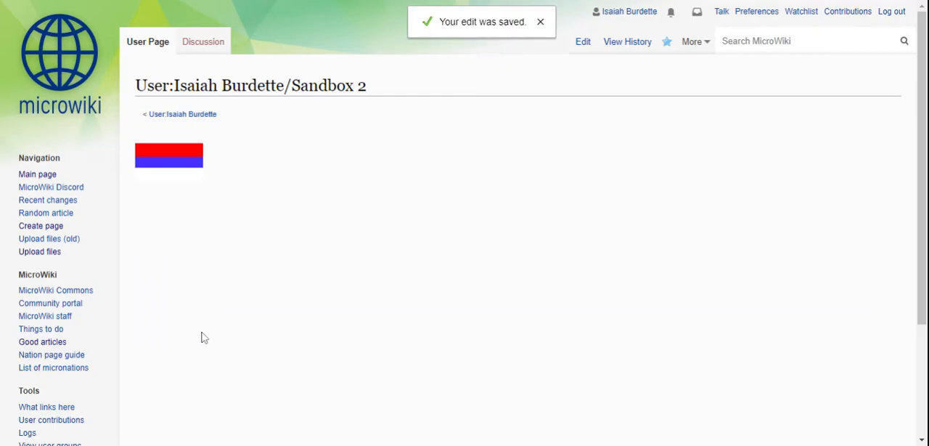
pyautogui.click(168, 155)
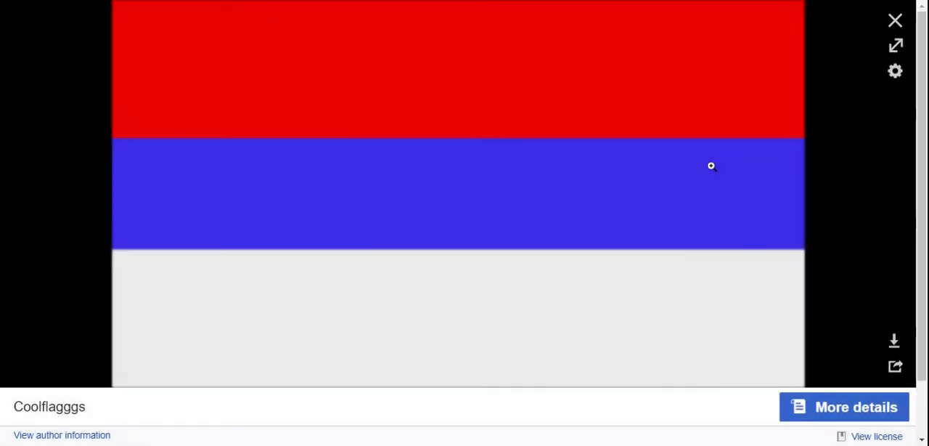